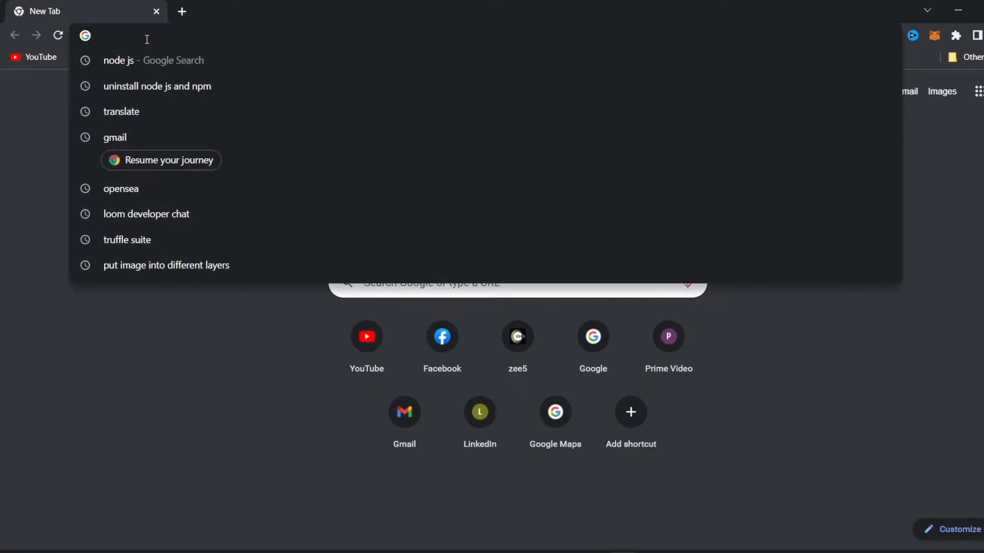
# Step: Search for 'node js' and open the official nodejs.org result
pyautogui.write('node js')
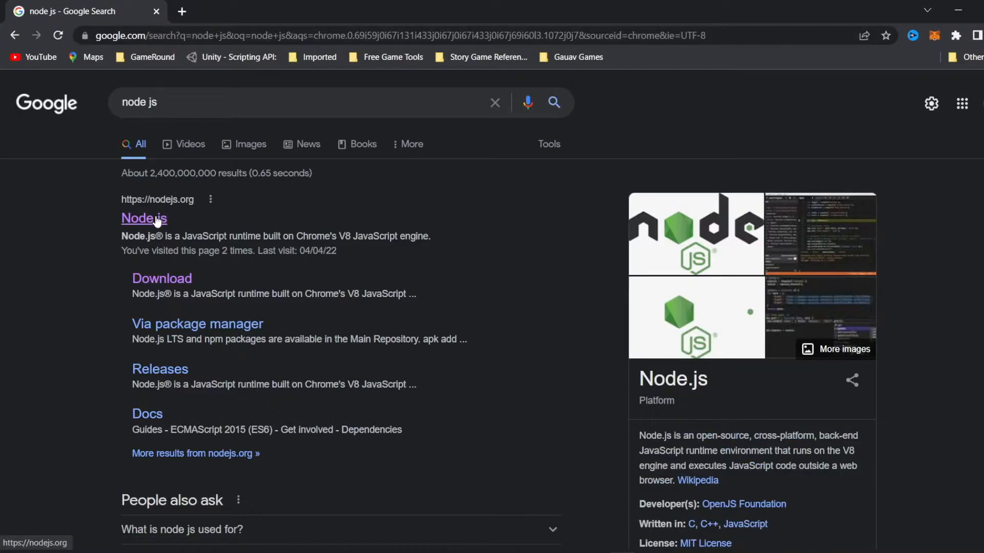
pyautogui.click(143, 218)
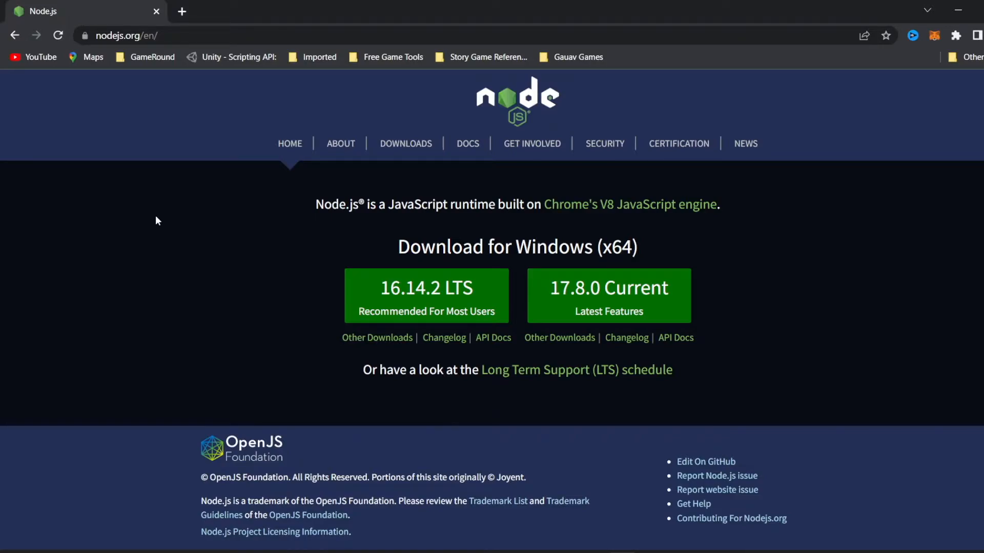
pyautogui.moveTo(389, 182)
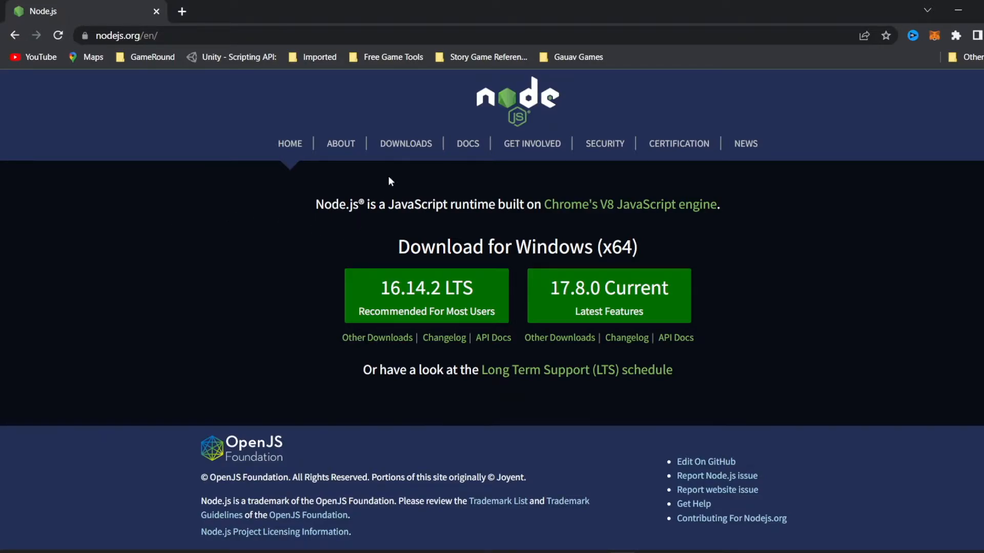
# Step: Download the Node.js 16.14.2 LTS Windows installer and open its download options
pyautogui.click(406, 142)
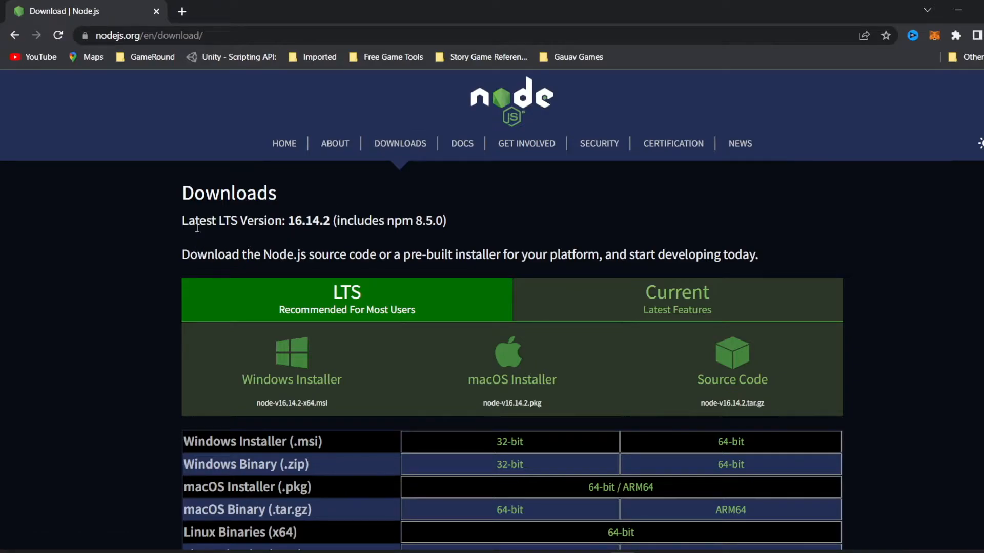
pyautogui.moveTo(182, 221); pyautogui.dragTo(361, 220)
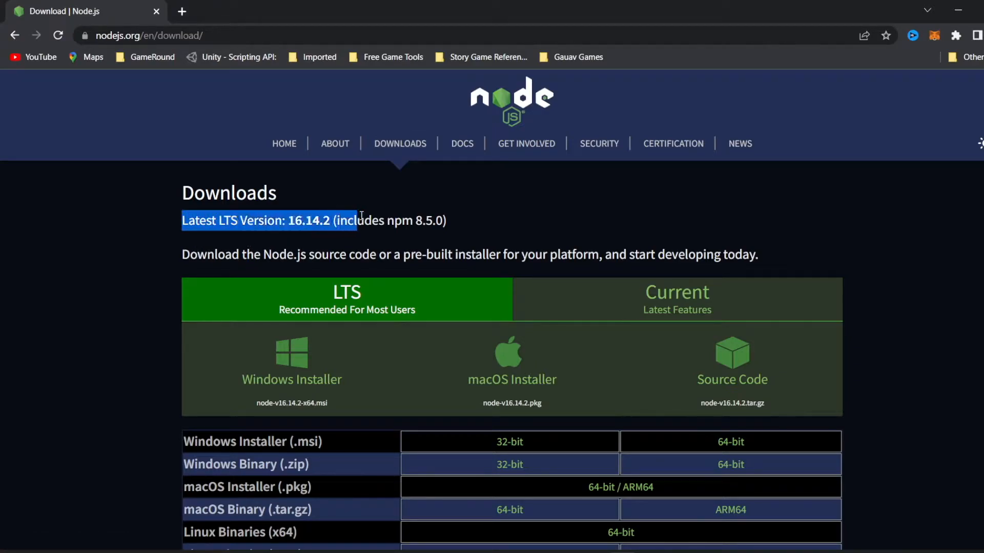
pyautogui.moveTo(358, 221); pyautogui.dragTo(446, 220)
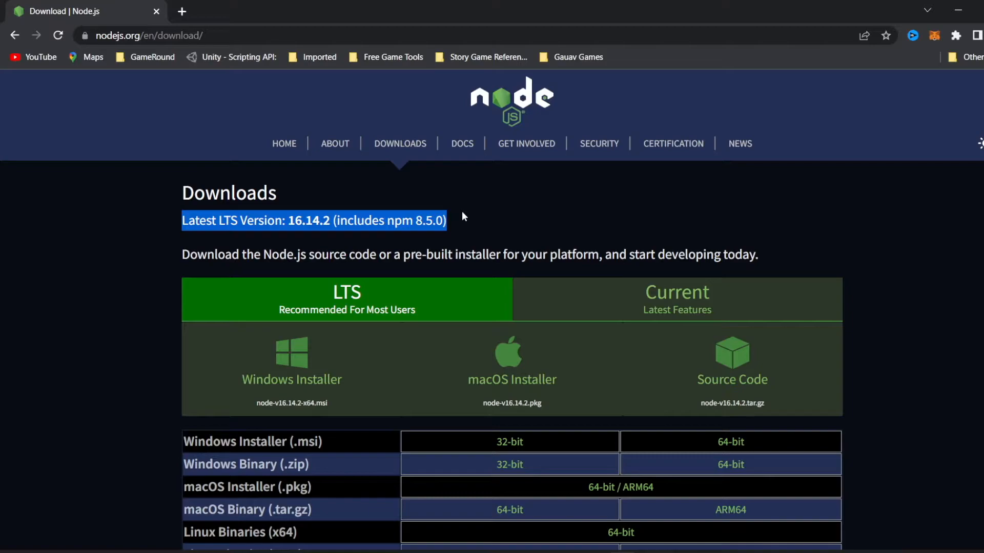
pyautogui.moveTo(345, 241)
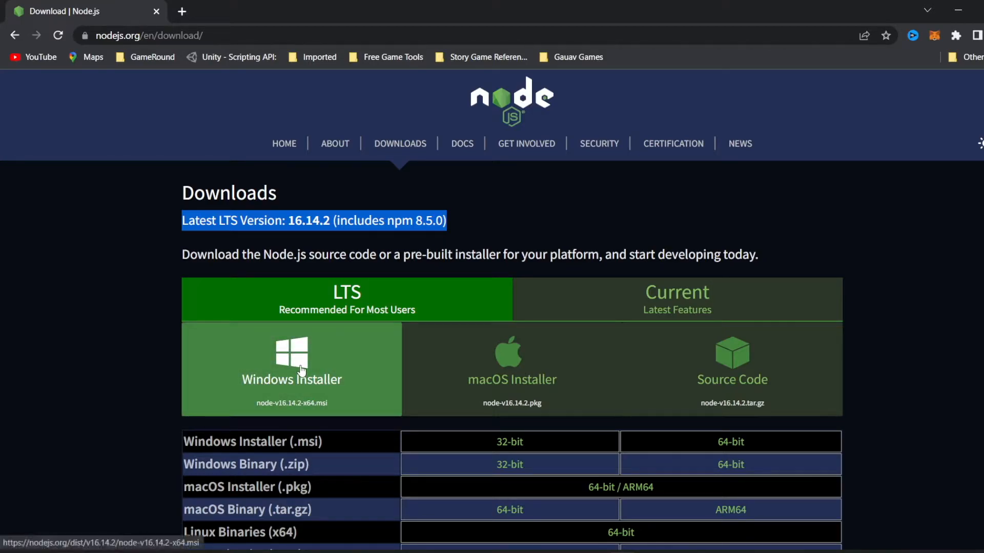
pyautogui.click(290, 369)
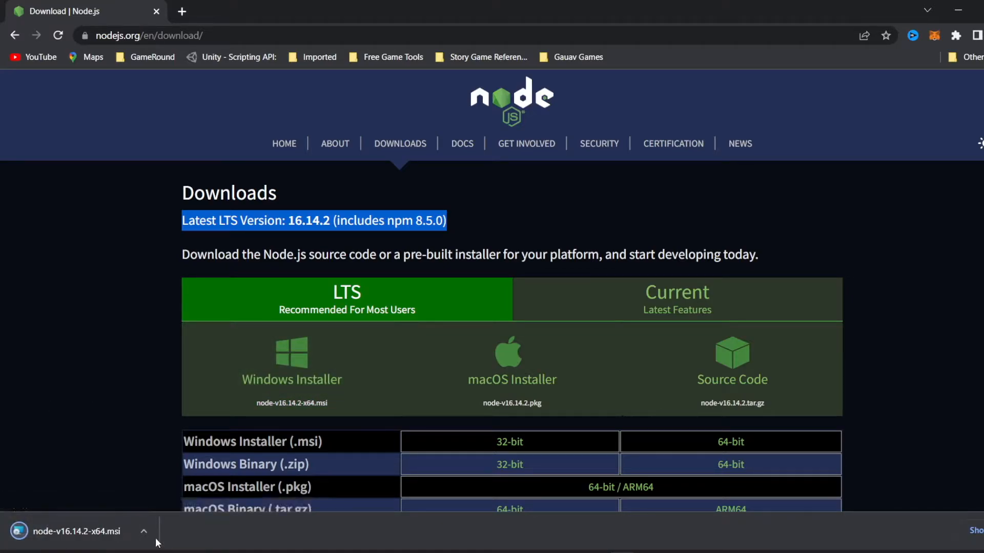
pyautogui.click(143, 531)
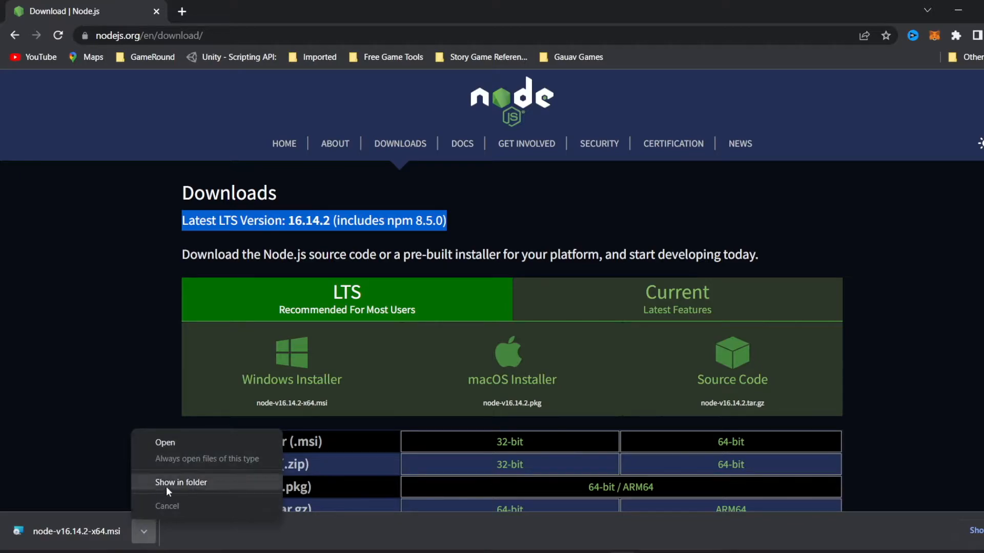
# Step: Show node-v16.14.2-x64.msi in its Desktop folder and launch it
pyautogui.click(180, 482)
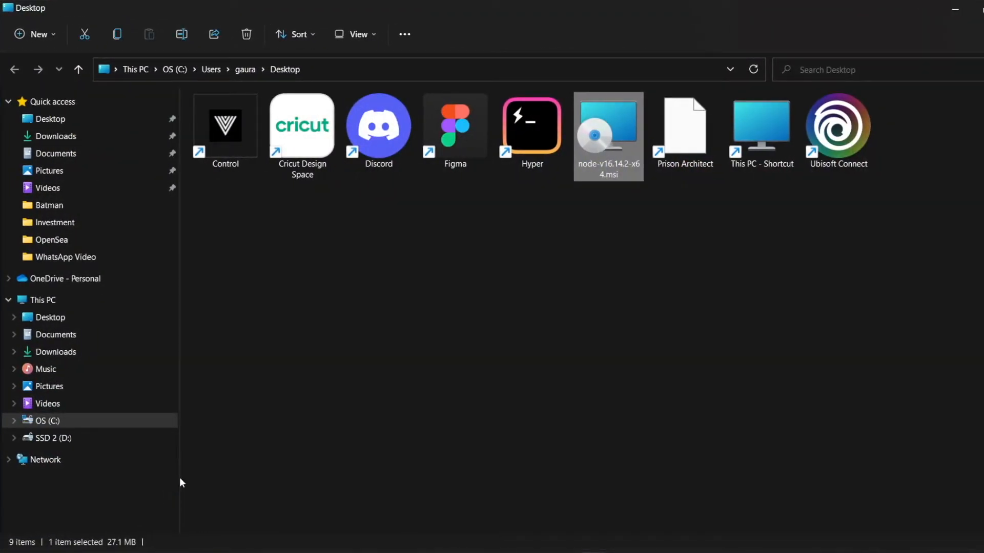
pyautogui.moveTo(552, 263)
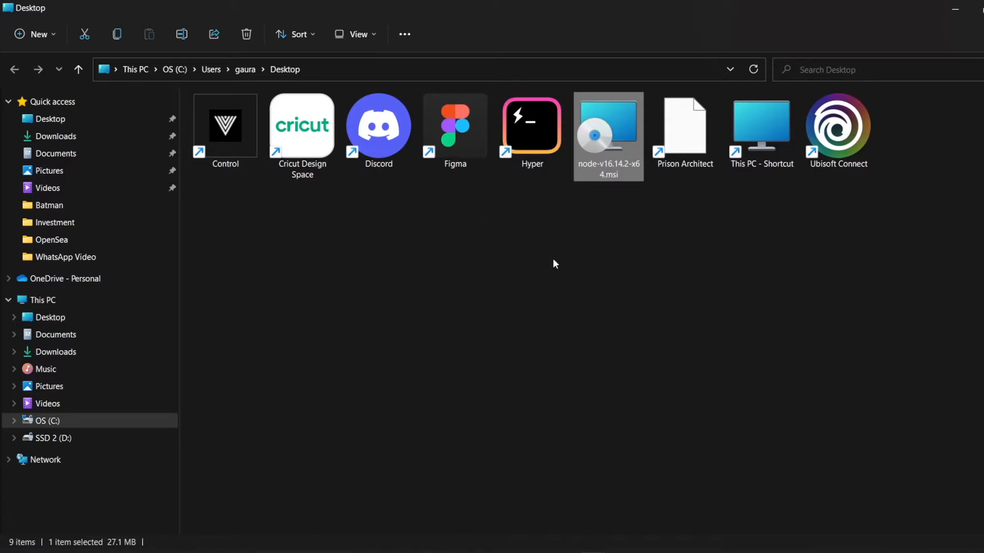
pyautogui.doubleClick(607, 136)
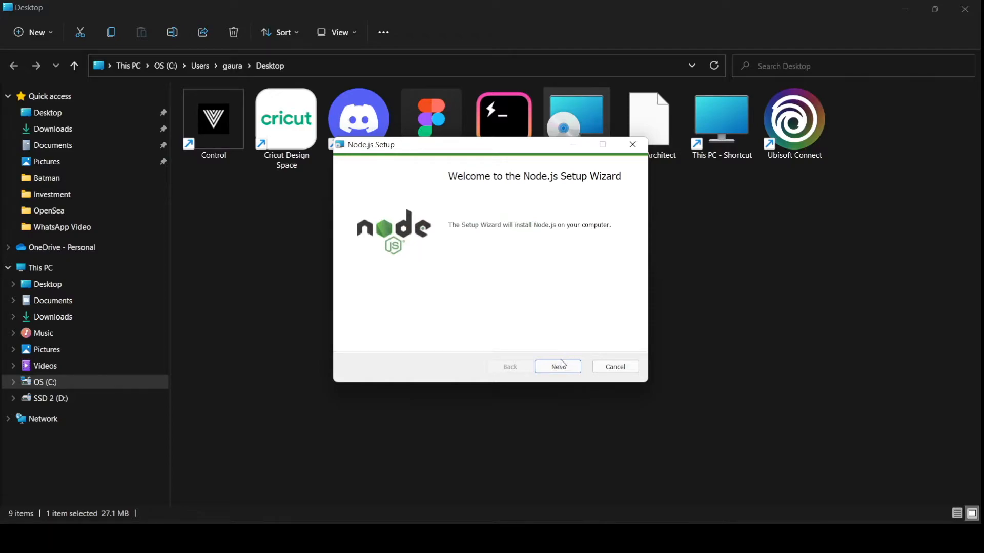
# Step: Install Node.js accepting the license, default location, default features, no native tools
pyautogui.click(557, 367)
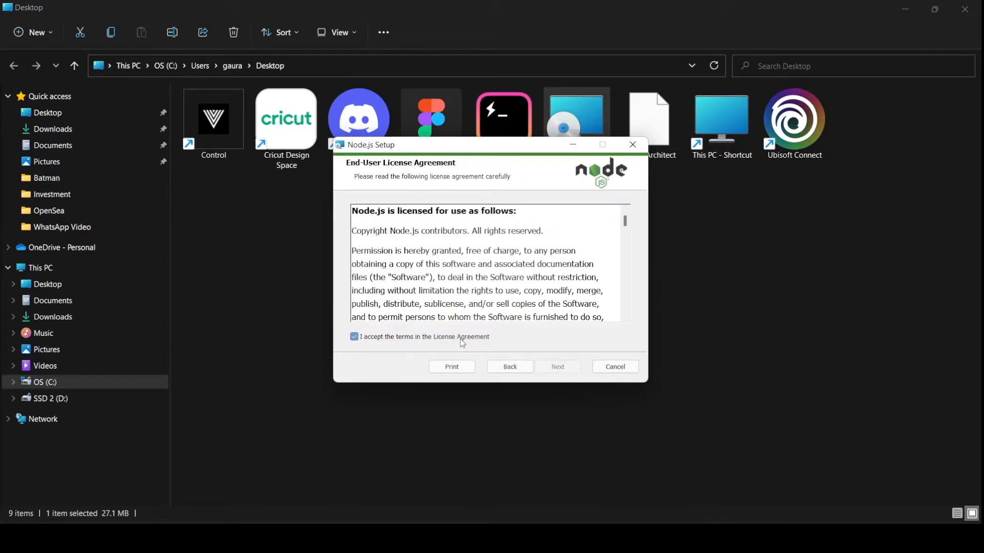
pyautogui.click(556, 366)
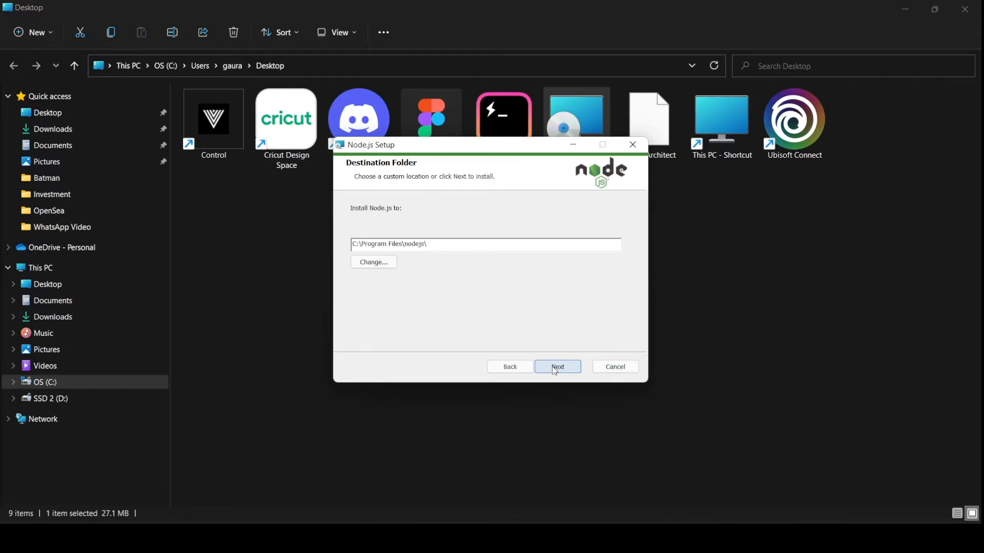
pyautogui.click(557, 366)
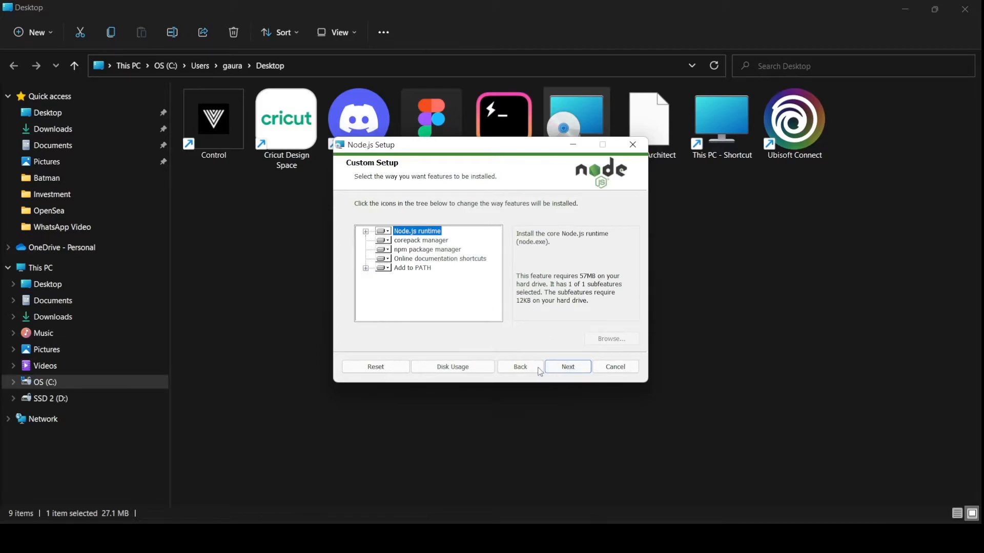
pyautogui.click(567, 366)
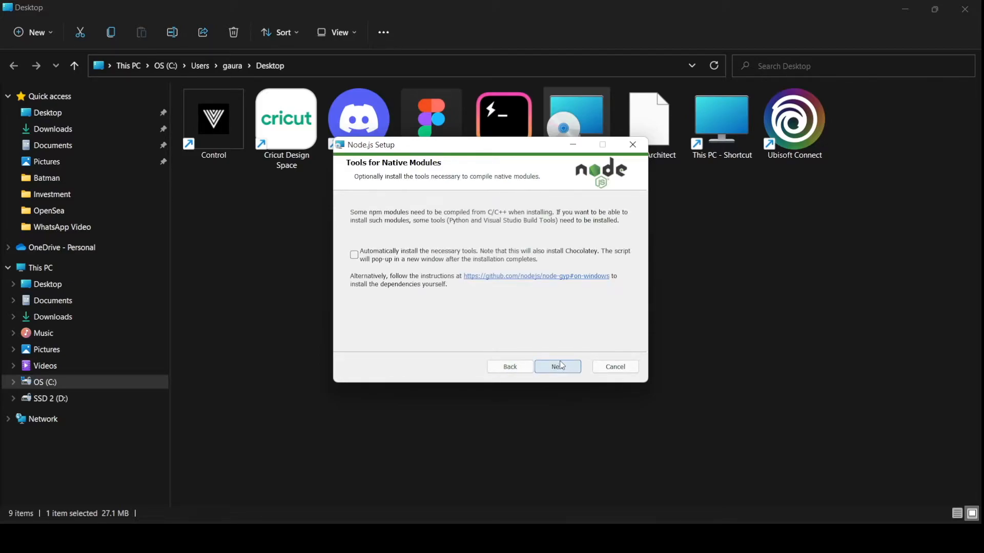
pyautogui.click(556, 366)
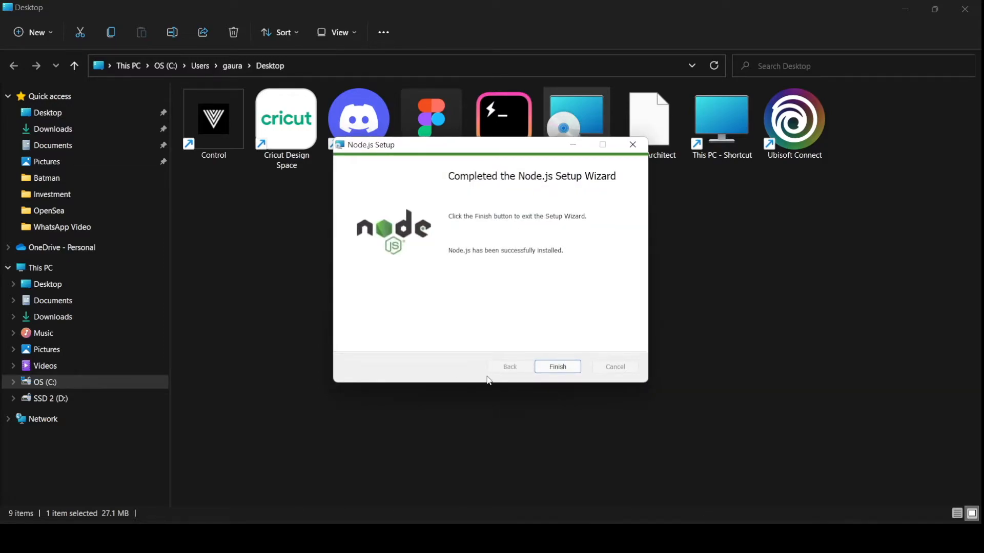
pyautogui.click(556, 367)
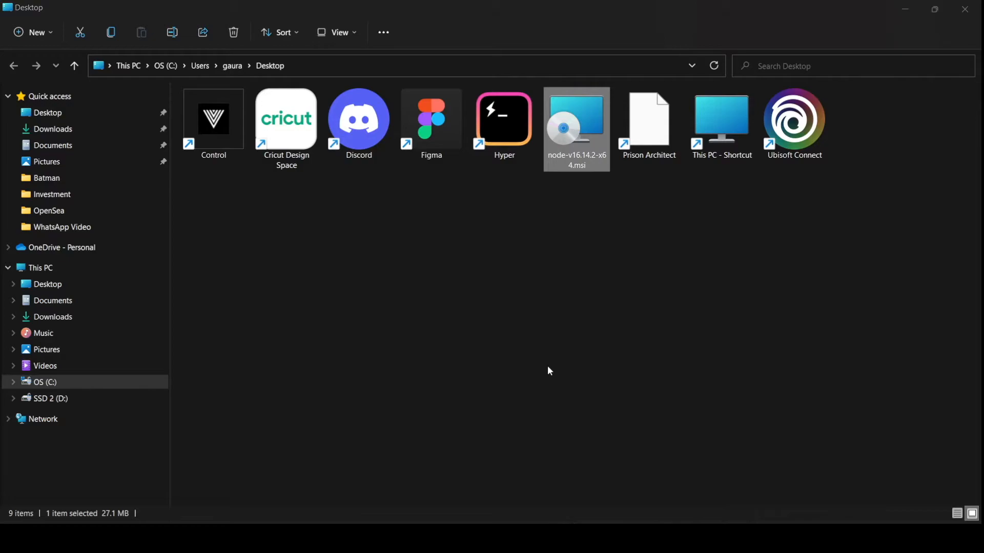
# Step: Run 'cmd' from the Win+R Run dialog to open Command Prompt
pyautogui.press('Win+r')
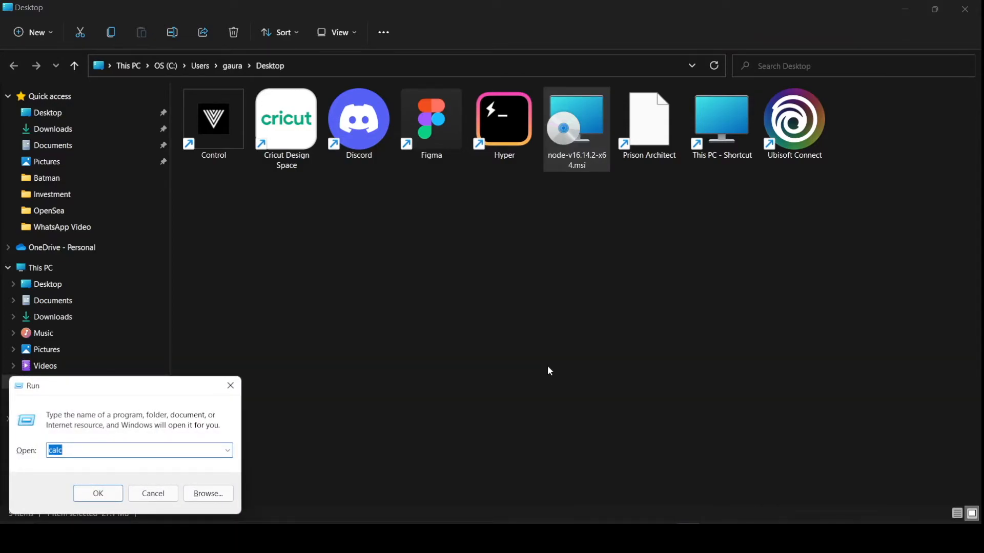
pyautogui.write('c')
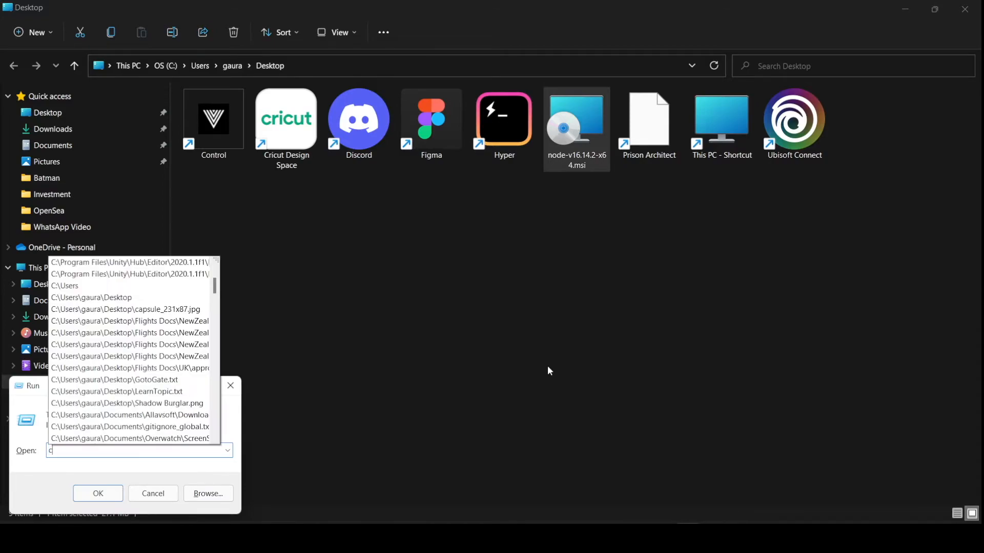
pyautogui.write('md')
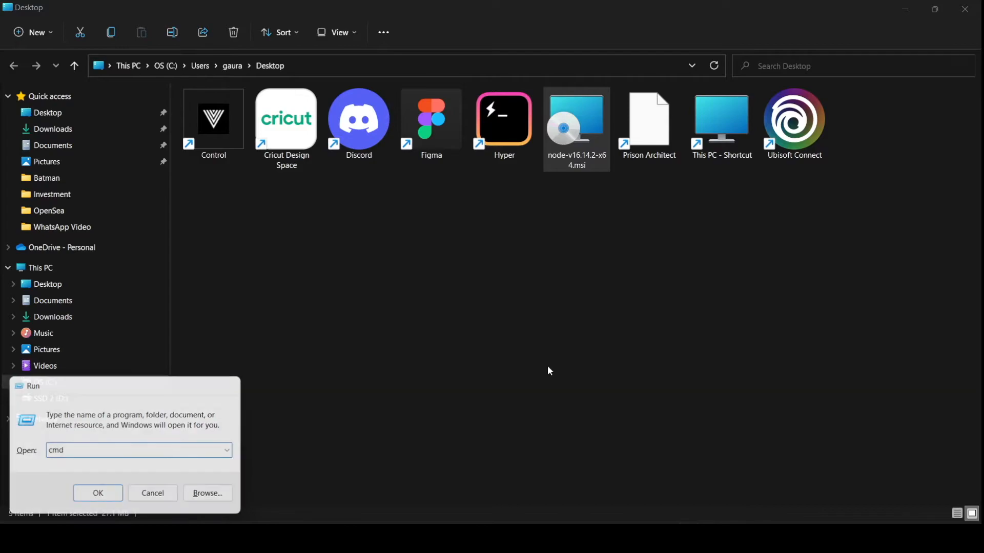
pyautogui.click(97, 496)
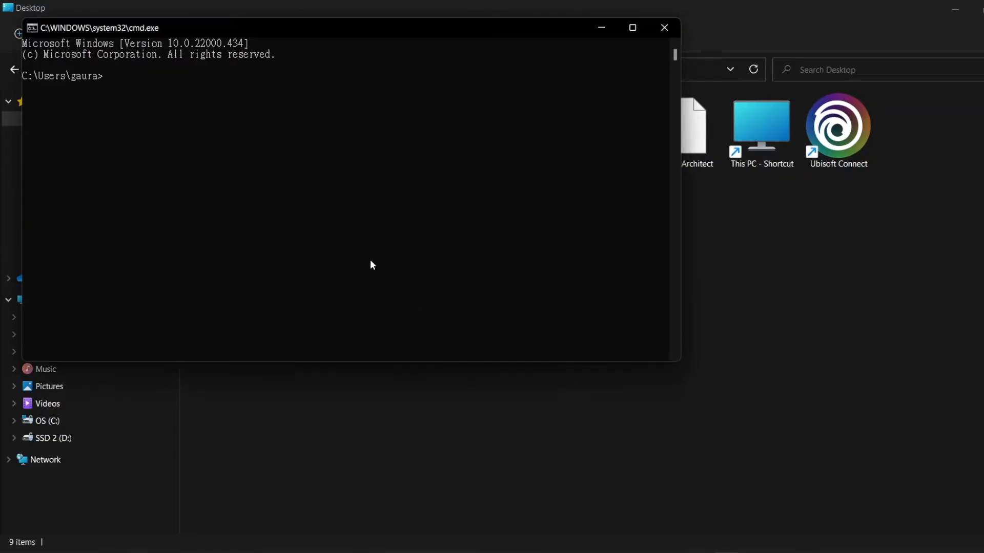
# Step: Check versions with node -v and npm -v, showing v16.14.2 and 8.5.0
pyautogui.write('node -v')
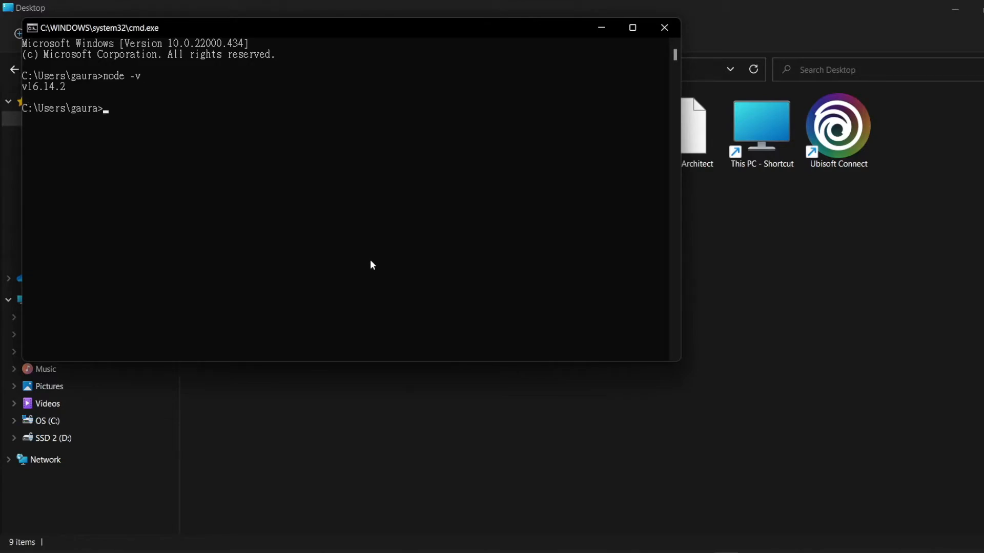
pyautogui.write('npm -v')
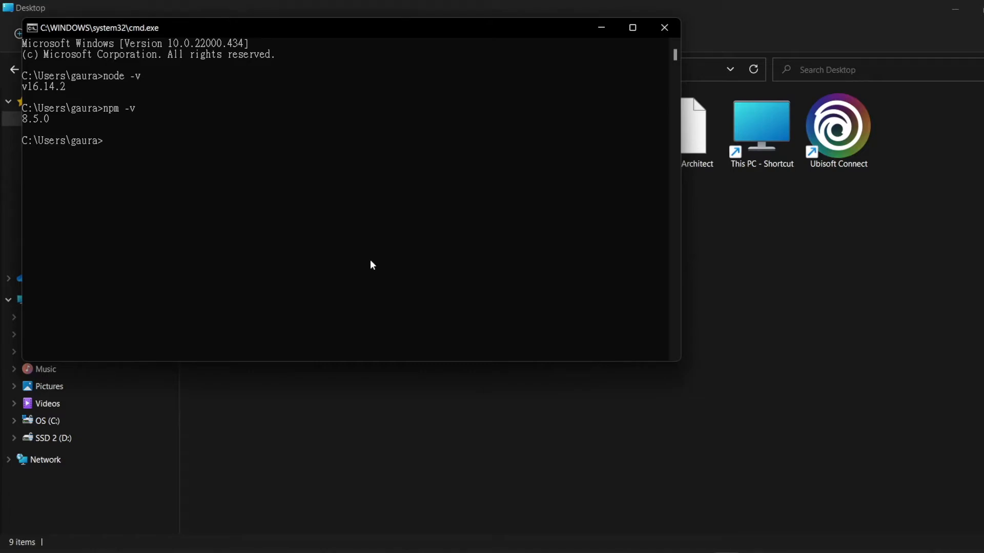
pyautogui.write('npm insta')
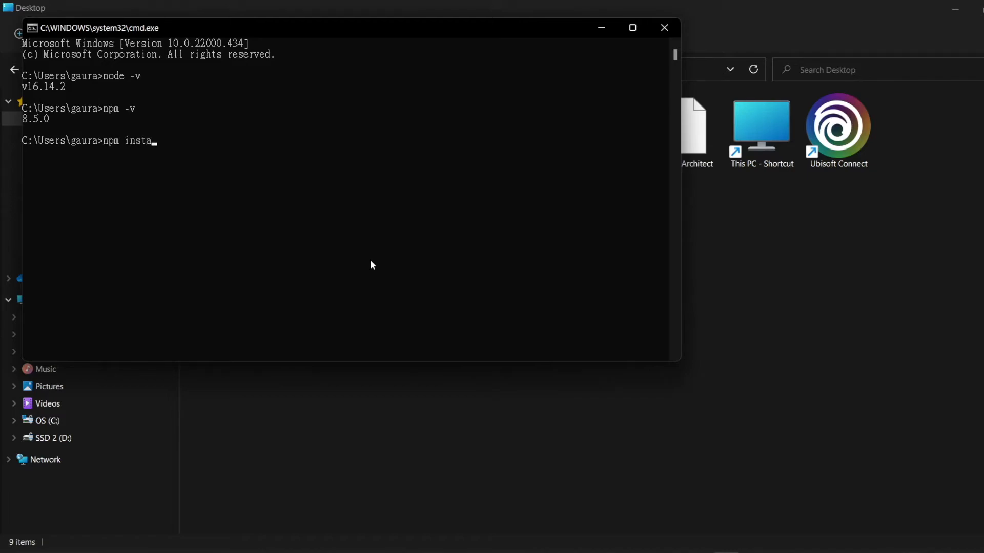
# Step: Run npm install -g truffle, adding 966 packages
pyautogui.write('ll -g')
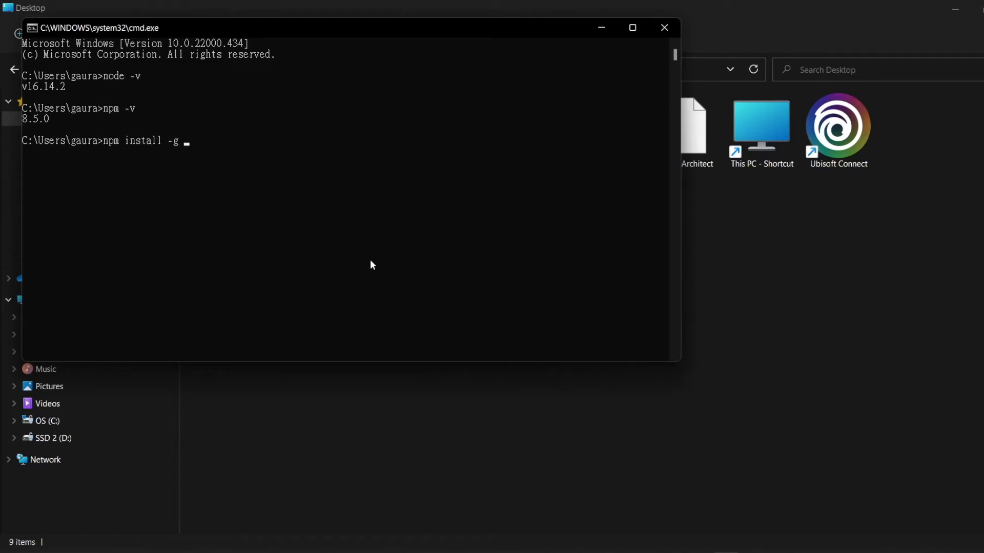
pyautogui.write('truffle')
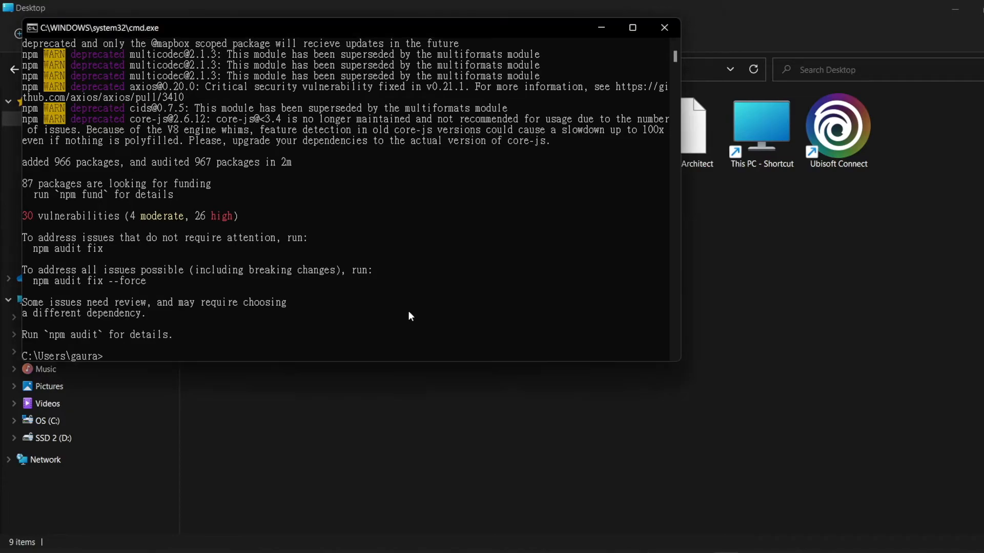
pyautogui.write('truffle')
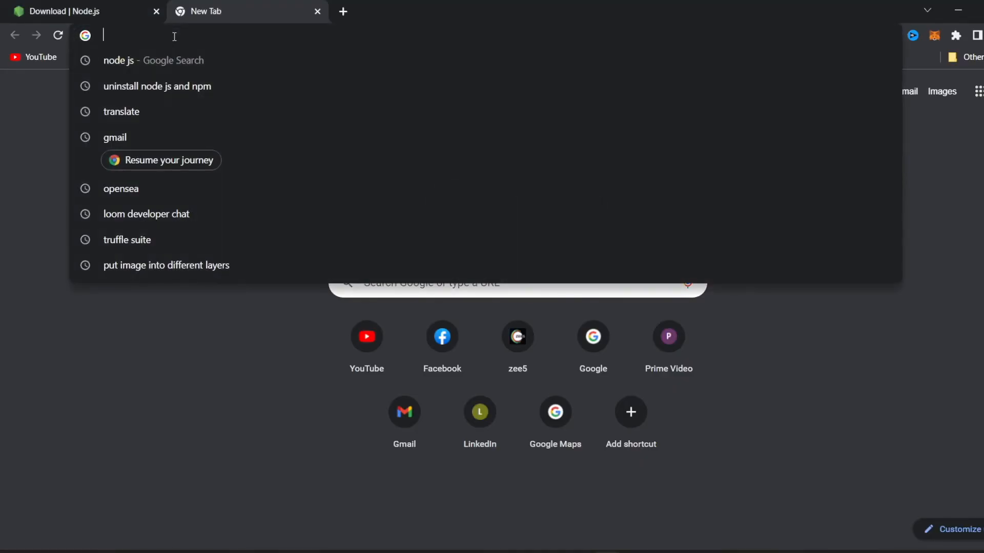
# Step: Go to trufflesuite.com/ganache and download the Windows package
pyautogui.write('trufflesuite.com/ganache/')
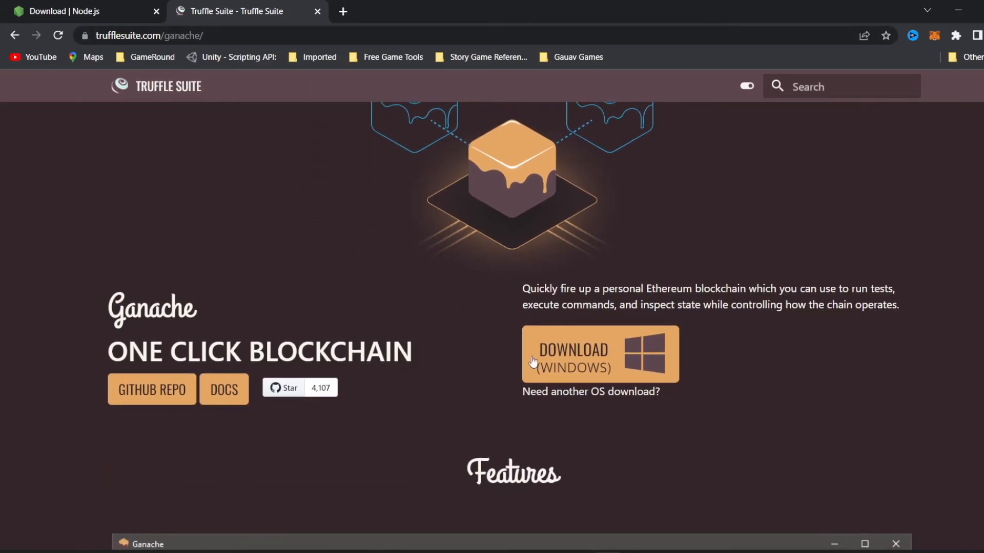
pyautogui.click(598, 354)
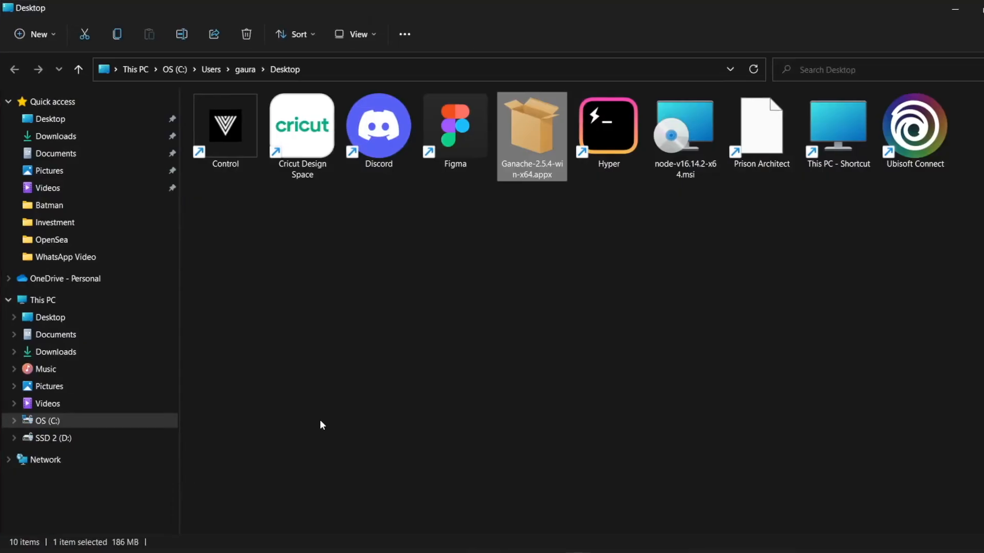
# Step: Open the Ganache .appx package, install Ganache 2.5.4, and launch it
pyautogui.doubleClick(531, 125)
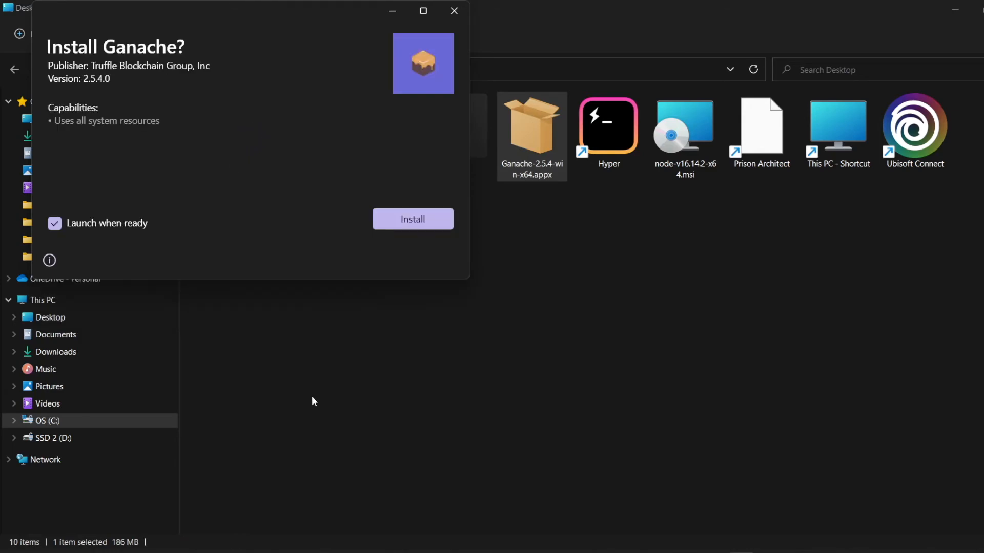
pyautogui.moveTo(125, 232)
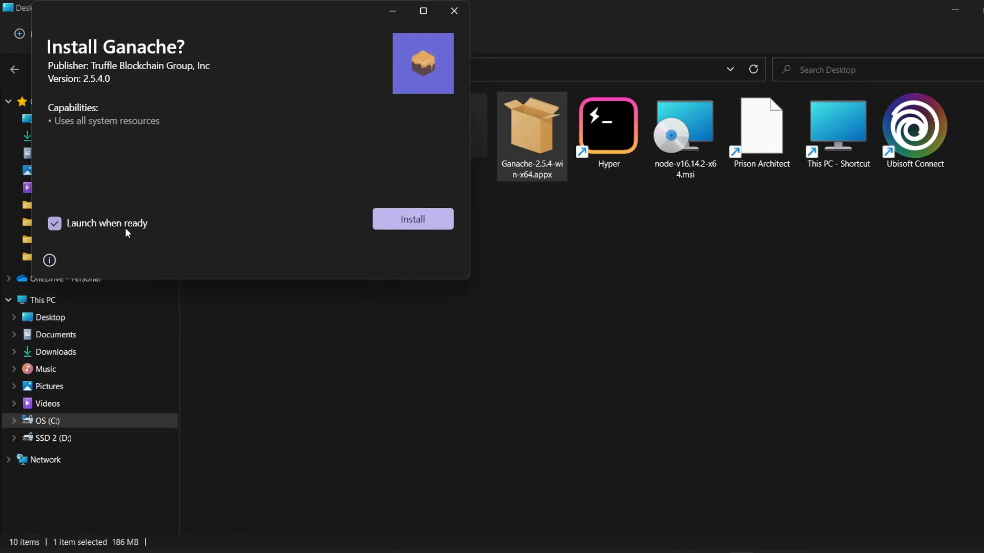
pyautogui.click(412, 218)
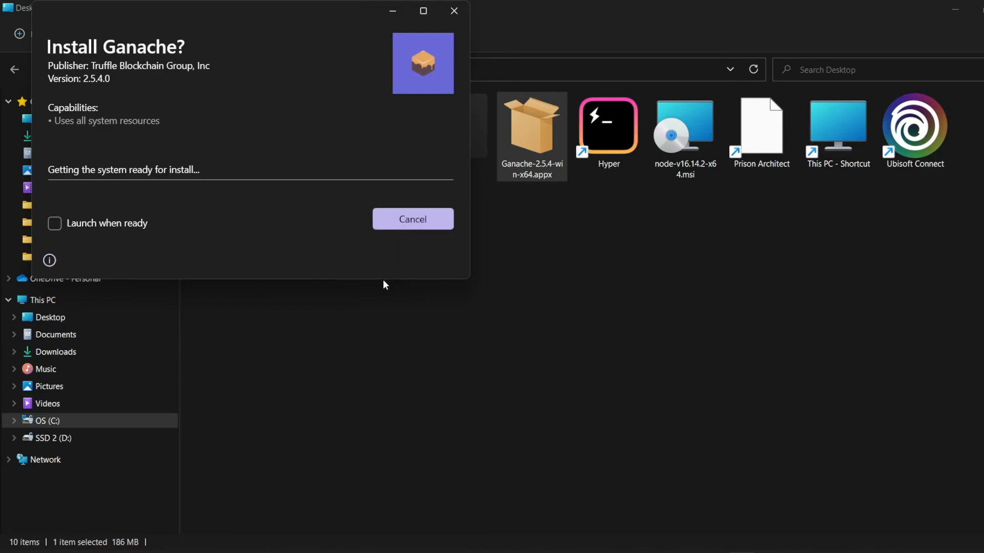
pyautogui.moveTo(246, 231)
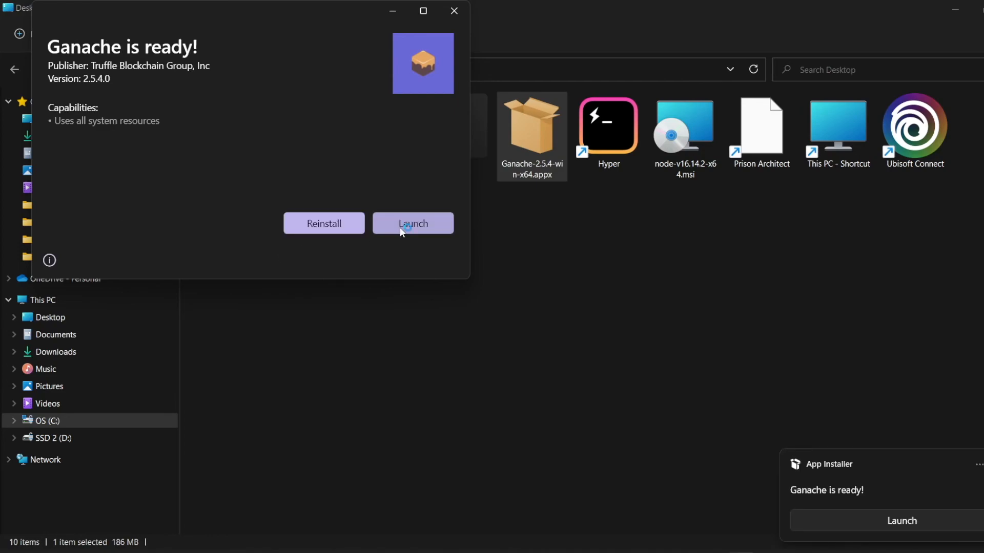
pyautogui.click(412, 224)
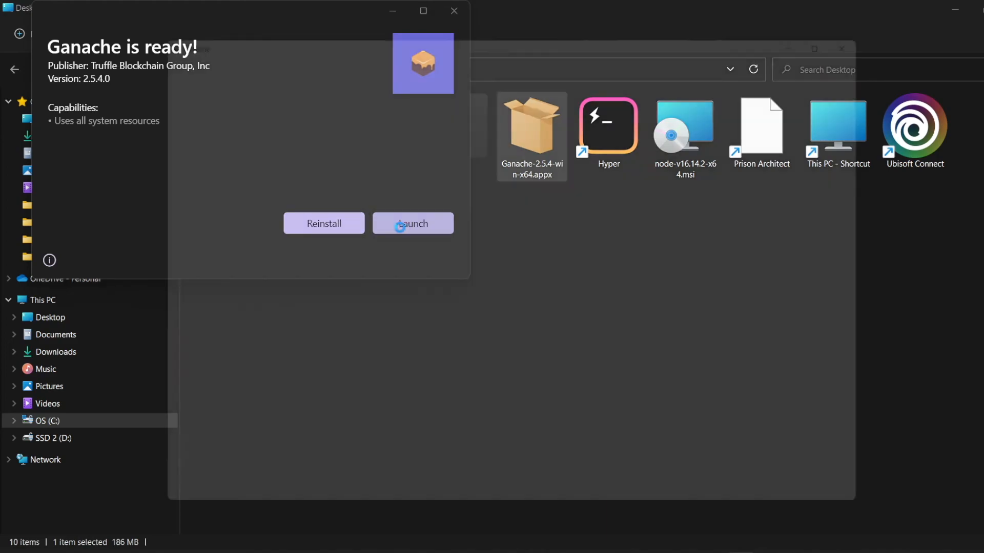
pyautogui.click(412, 224)
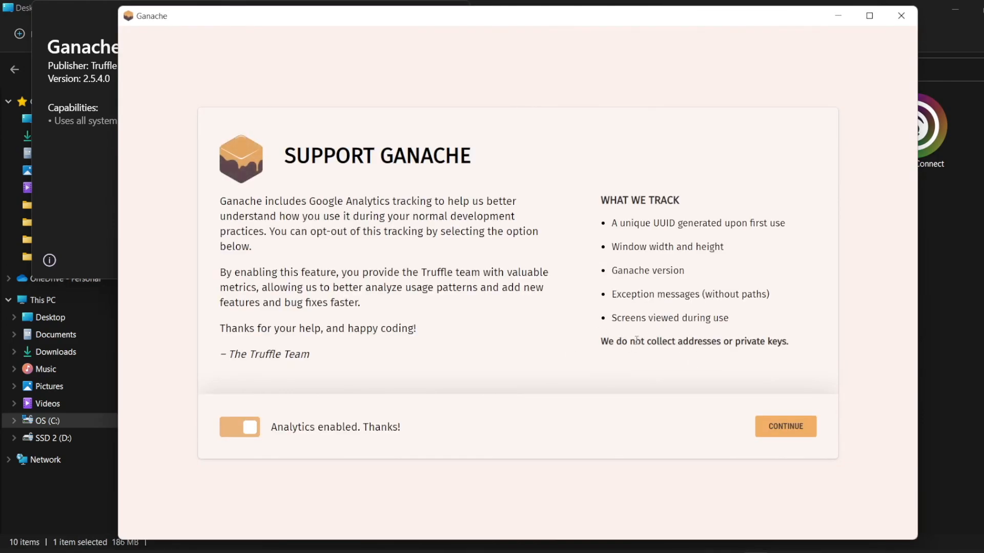
pyautogui.moveTo(902, 34)
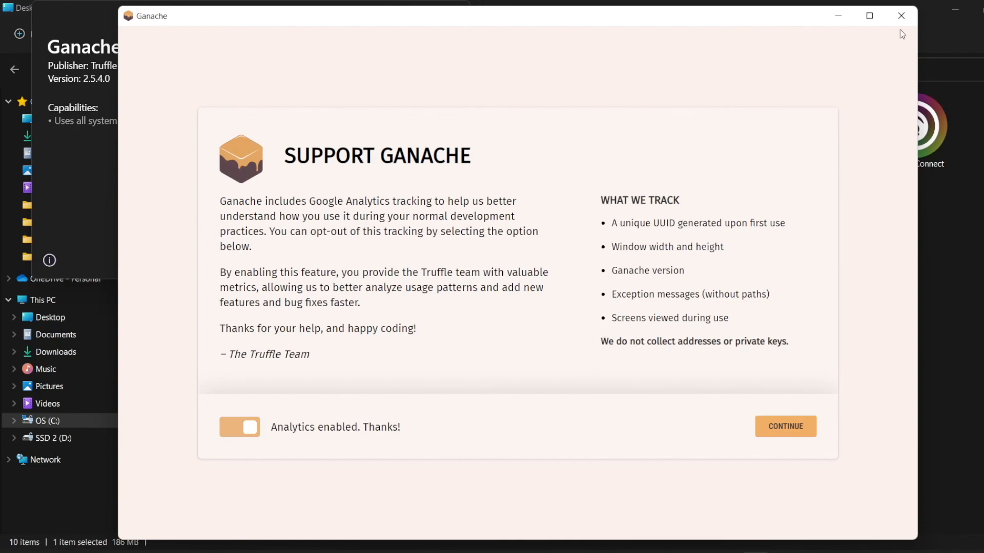